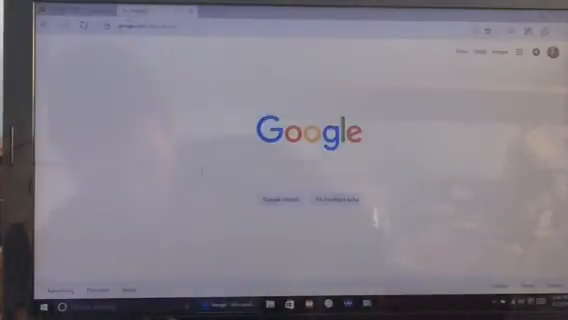
# - Search YouTube for 'plankton spongebob' on the way to the signed-in channel page
pyautogui.write('plankton spongebob')
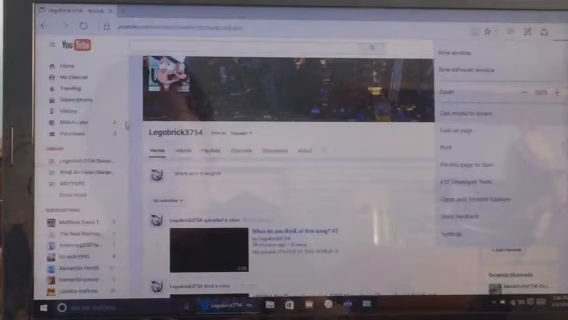
# - Switch to a different account from the account menu and reopen the account list on its channel page
pyautogui.click(530, 36)
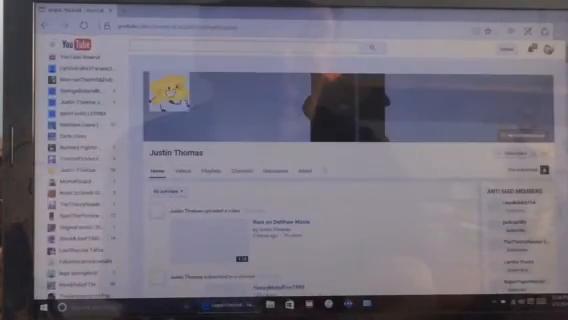
pyautogui.click(536, 36)
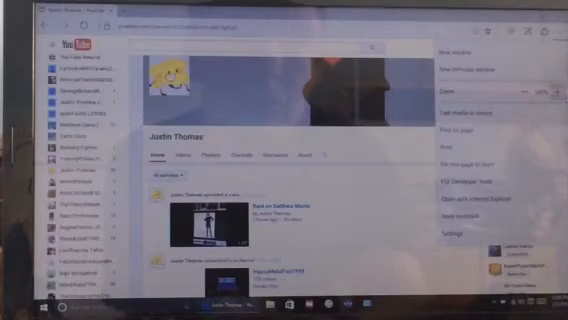